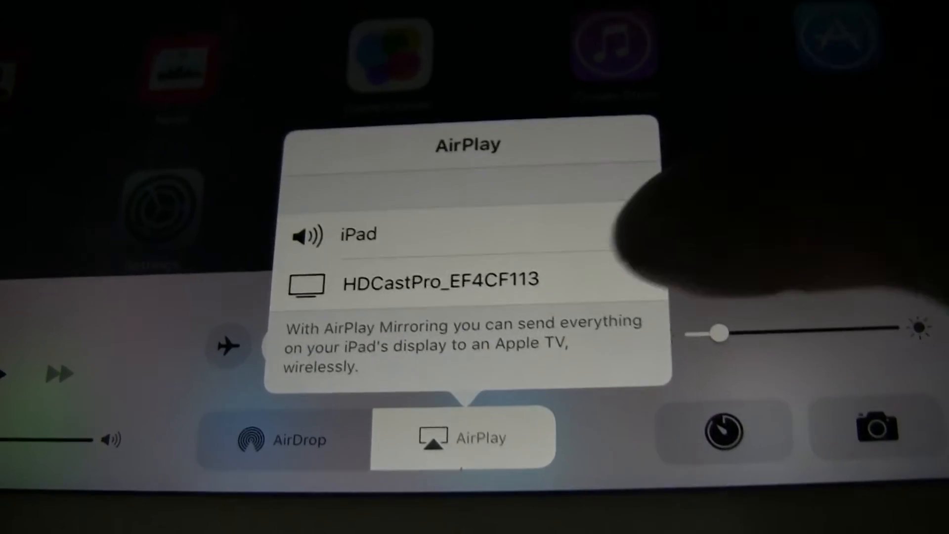
# Step: Select HDCastPro_EF4CF113 as the AirPlay destination and switch screen mirroring on
pyautogui.click(441, 280)
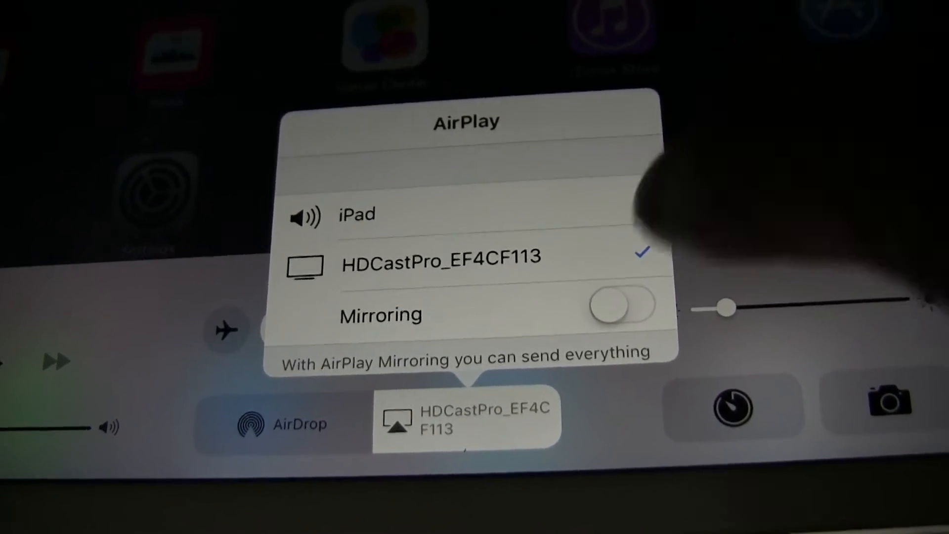
pyautogui.click(622, 305)
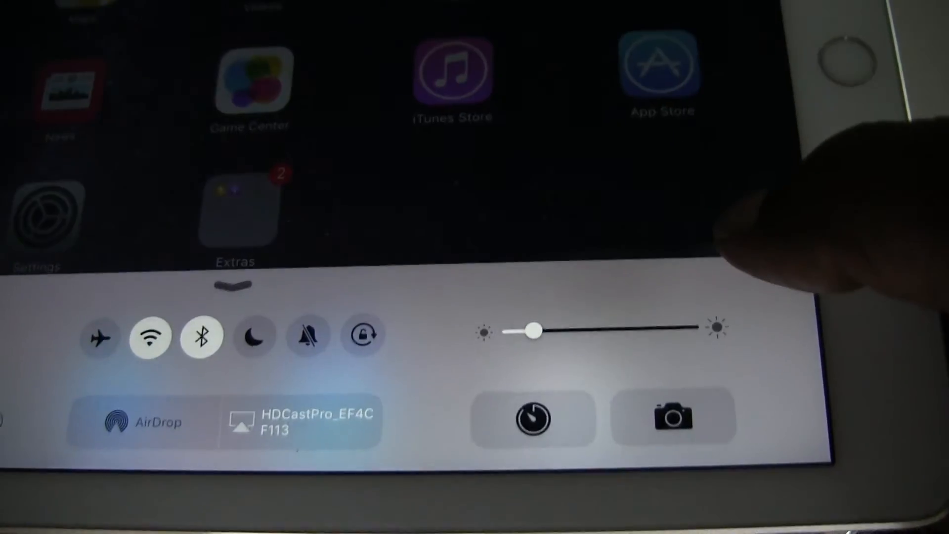
# Step: Switch mirroring to HDCastPro_EF4CF113 off and dismiss the AirPlay popover
pyautogui.click(300, 421)
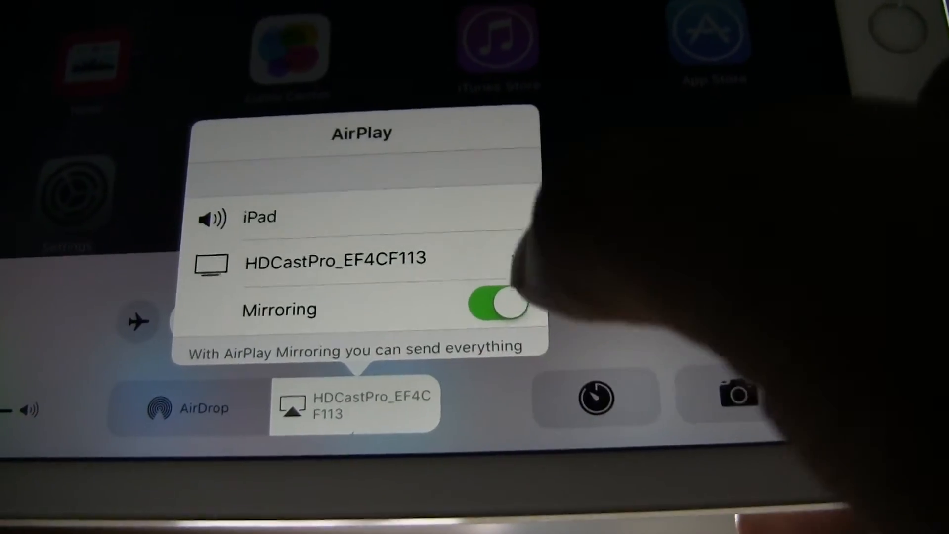
pyautogui.click(501, 309)
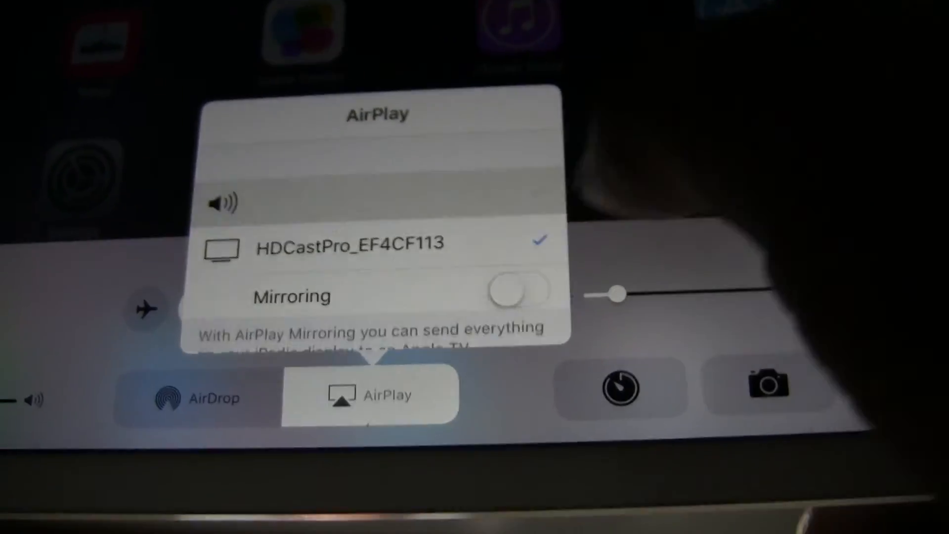
pyautogui.click(517, 291)
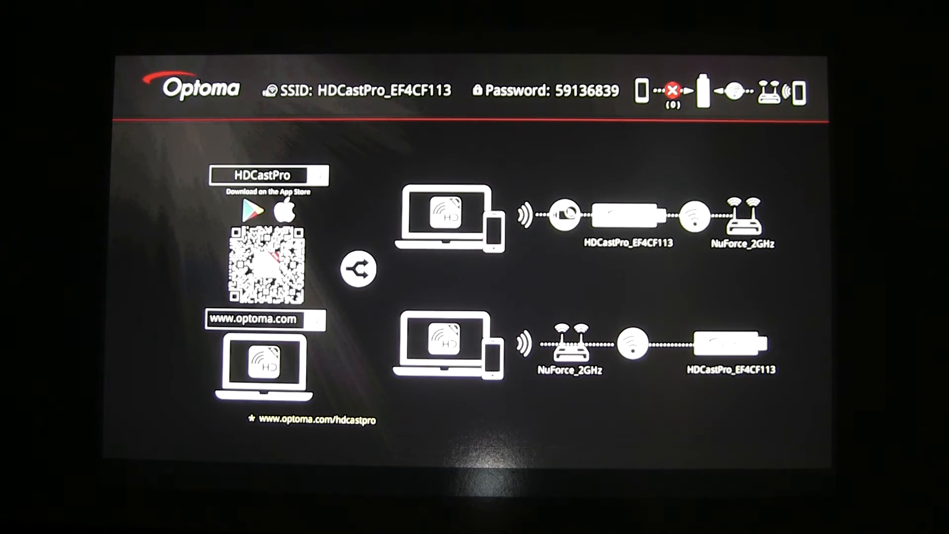